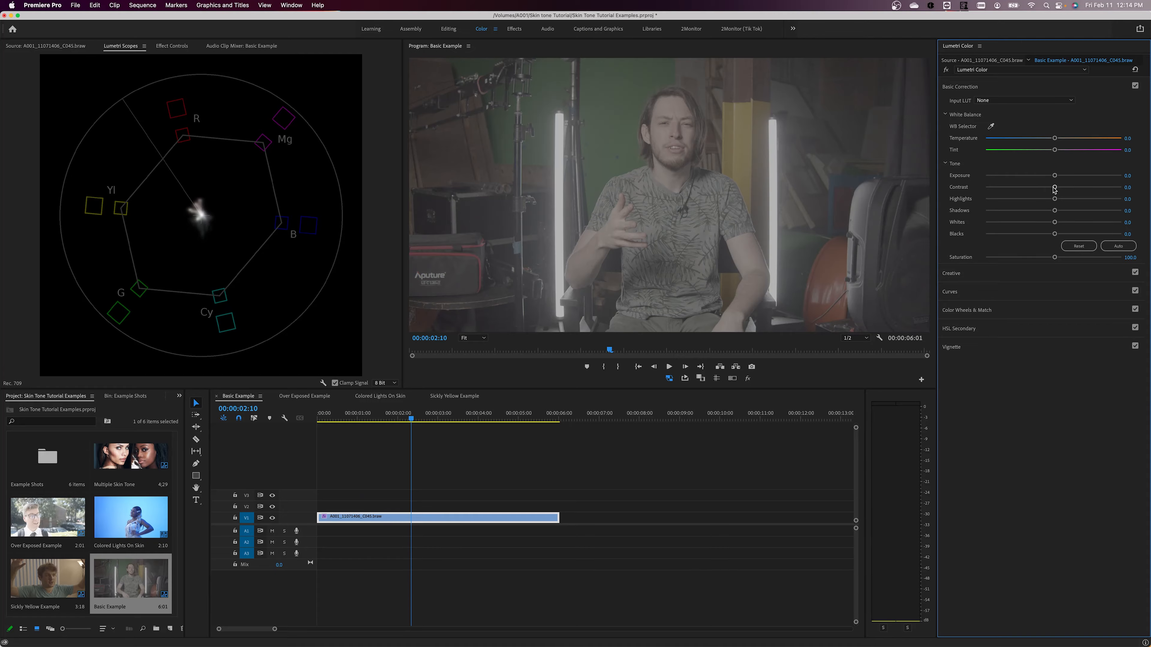
- Switch to the Over Exposed Example sequence and expand HSL Secondary in Lumetri Color
left_click_drag(1053, 187, 1128, 186)
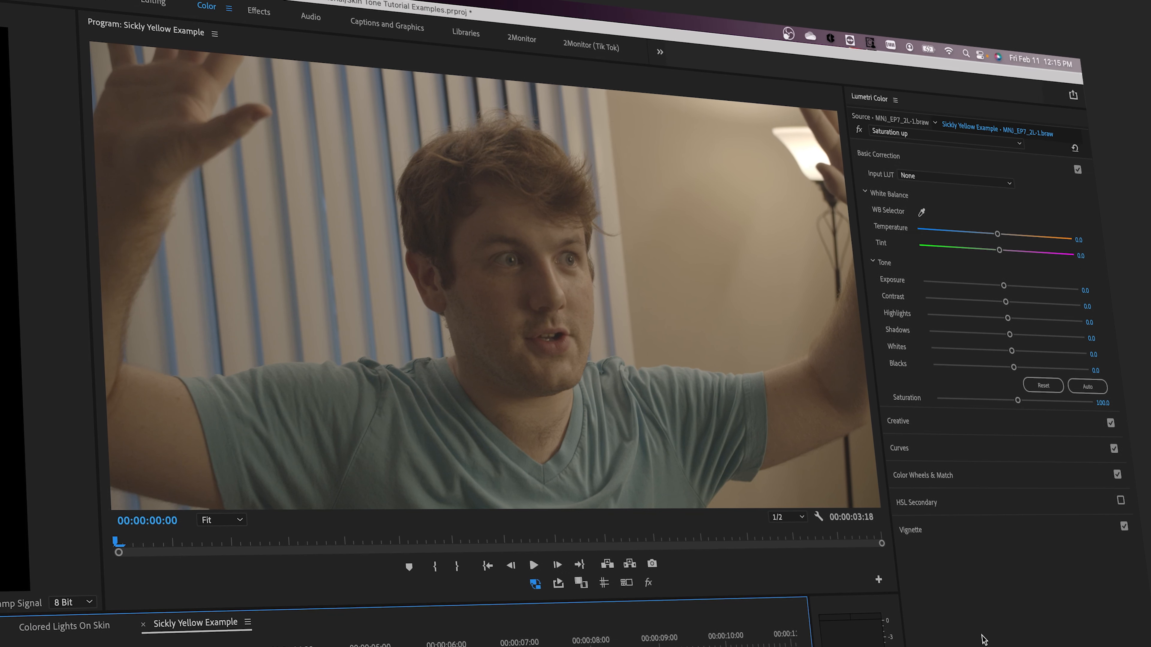
left_click_drag(1019, 401, 1060, 401)
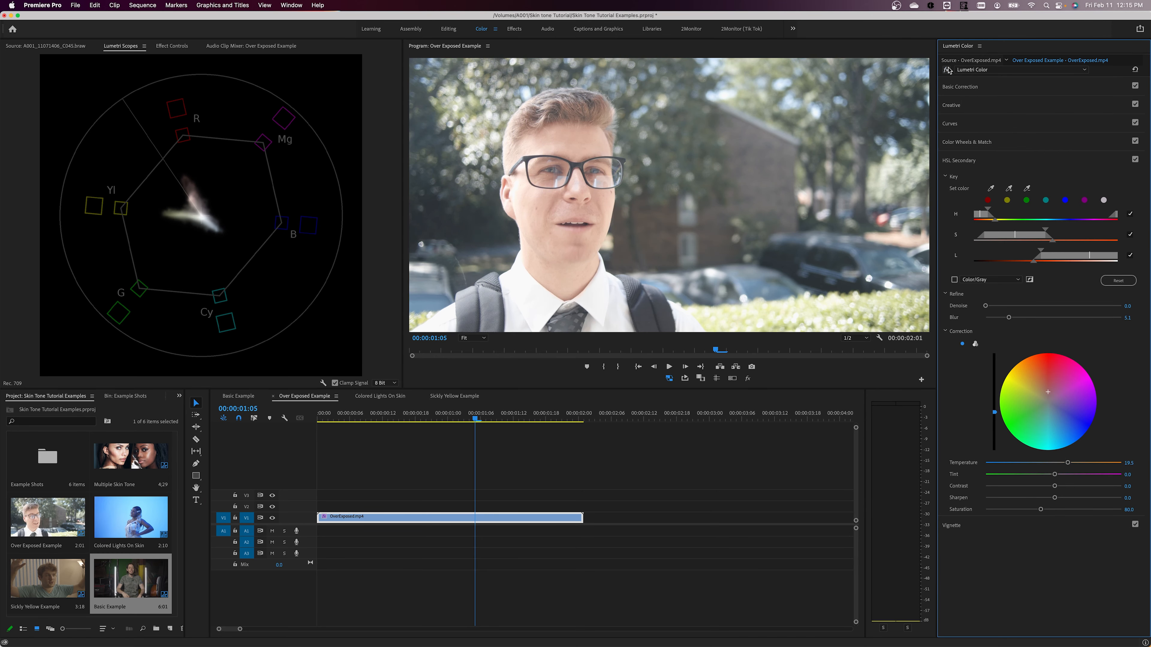
left_click(380, 396)
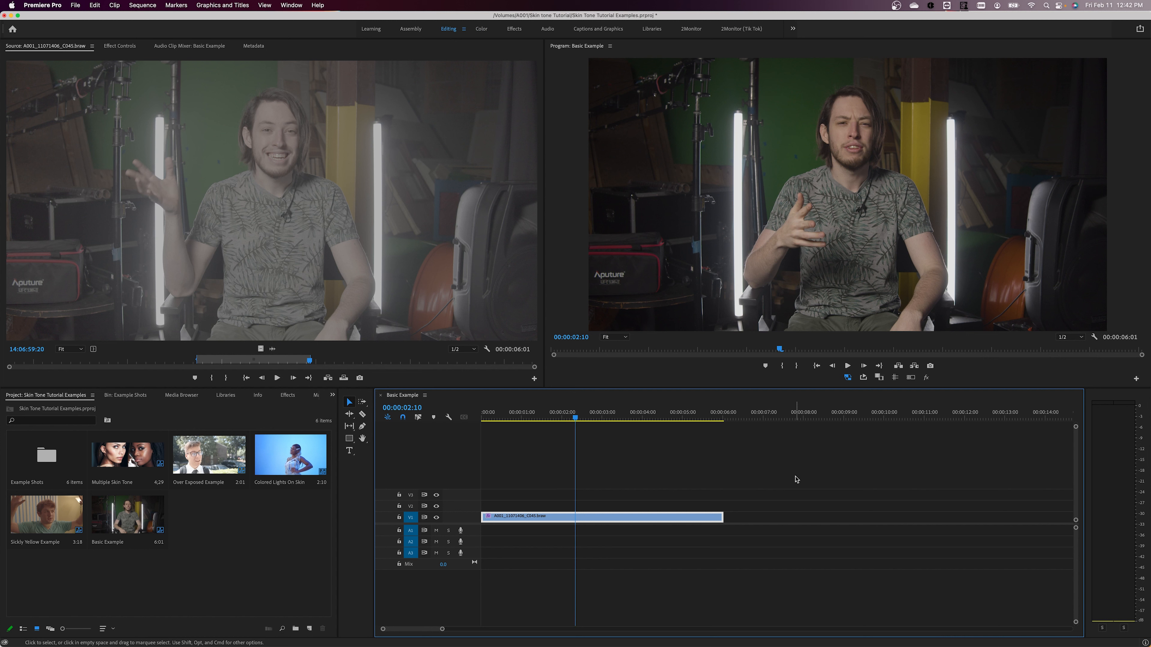
mouse_move(669, 262)
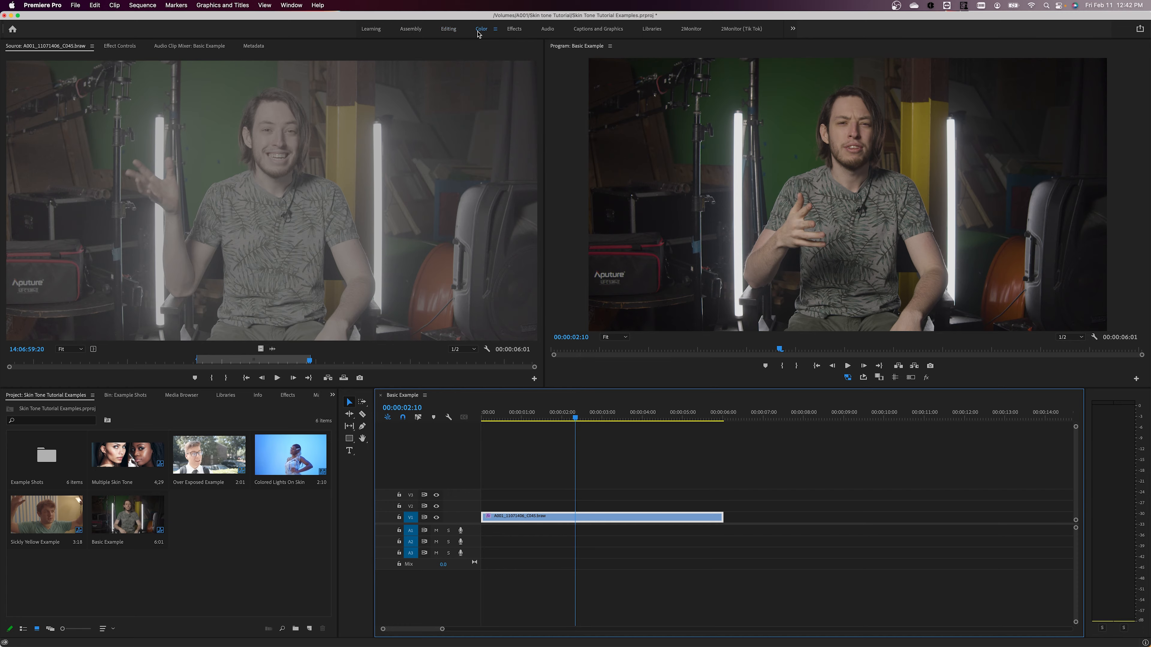
- Show the Lumetri Color panel and Lumetri Scopes for the Basic Example clip via the Window menu
left_click(481, 29)
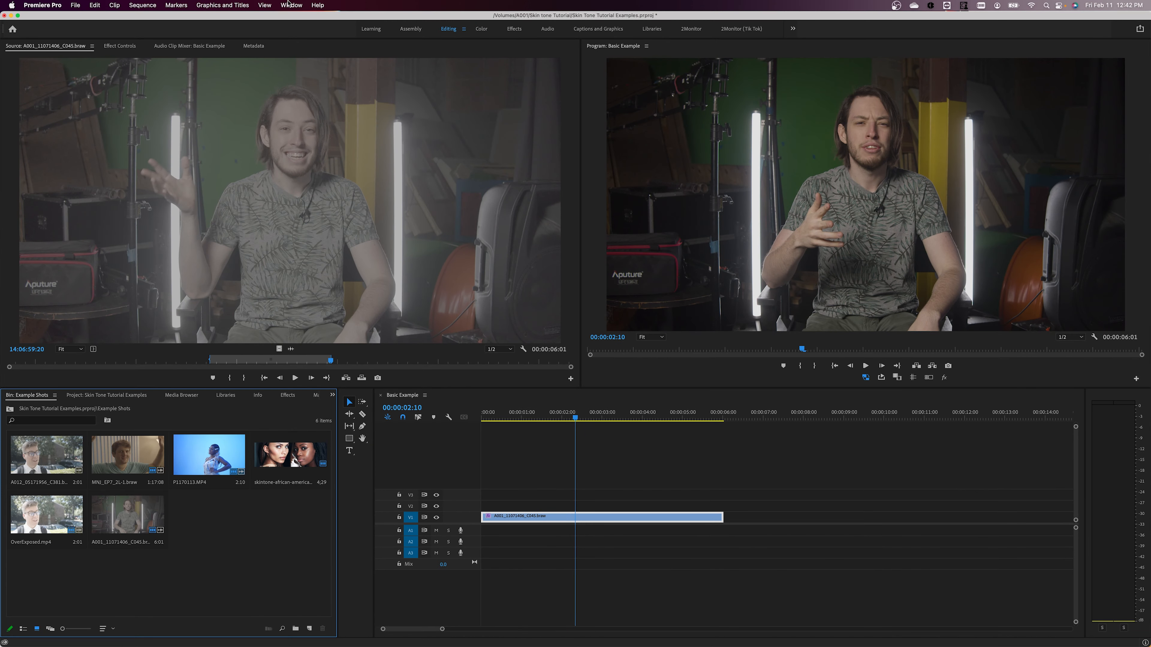
left_click(290, 6)
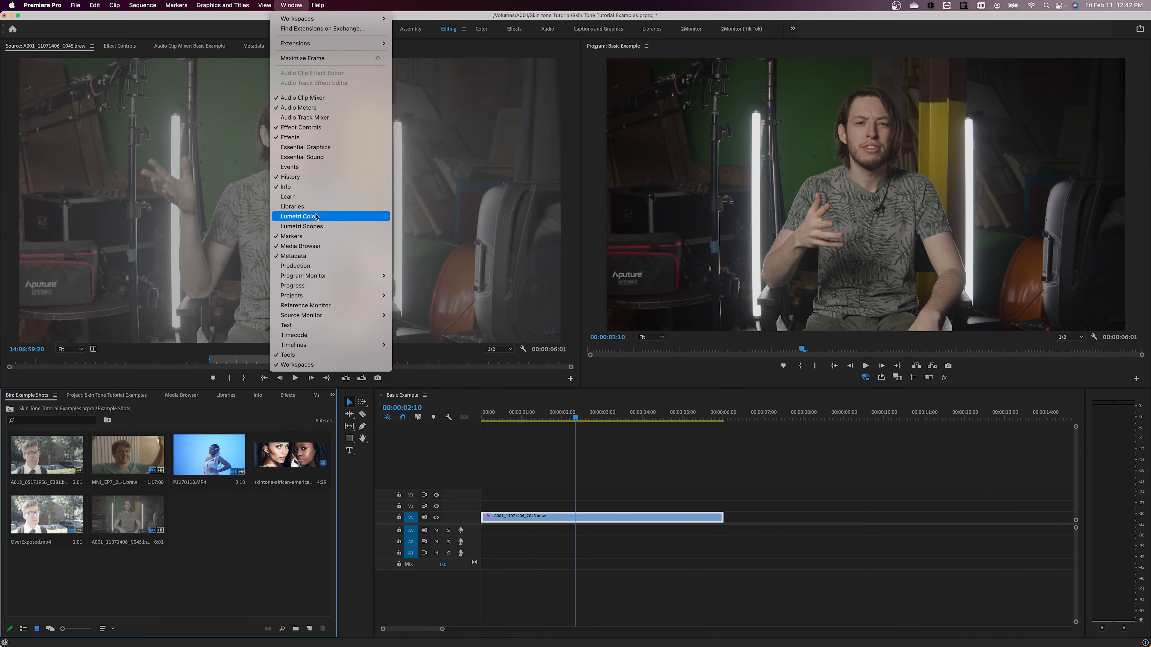
left_click(299, 215)
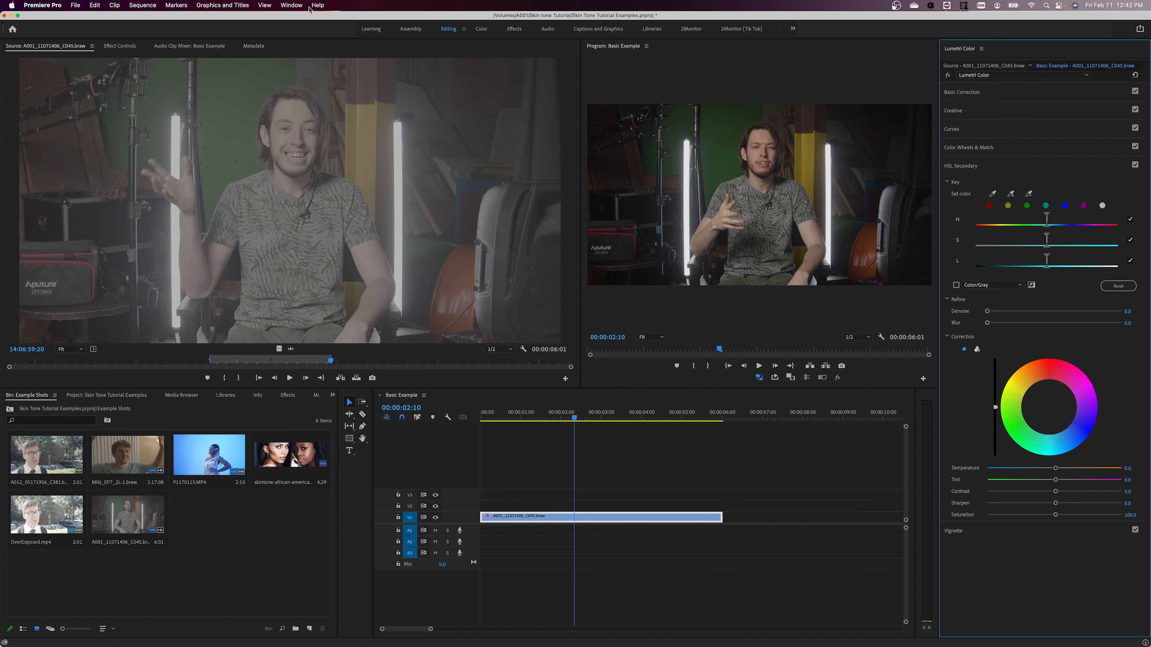
left_click(299, 45)
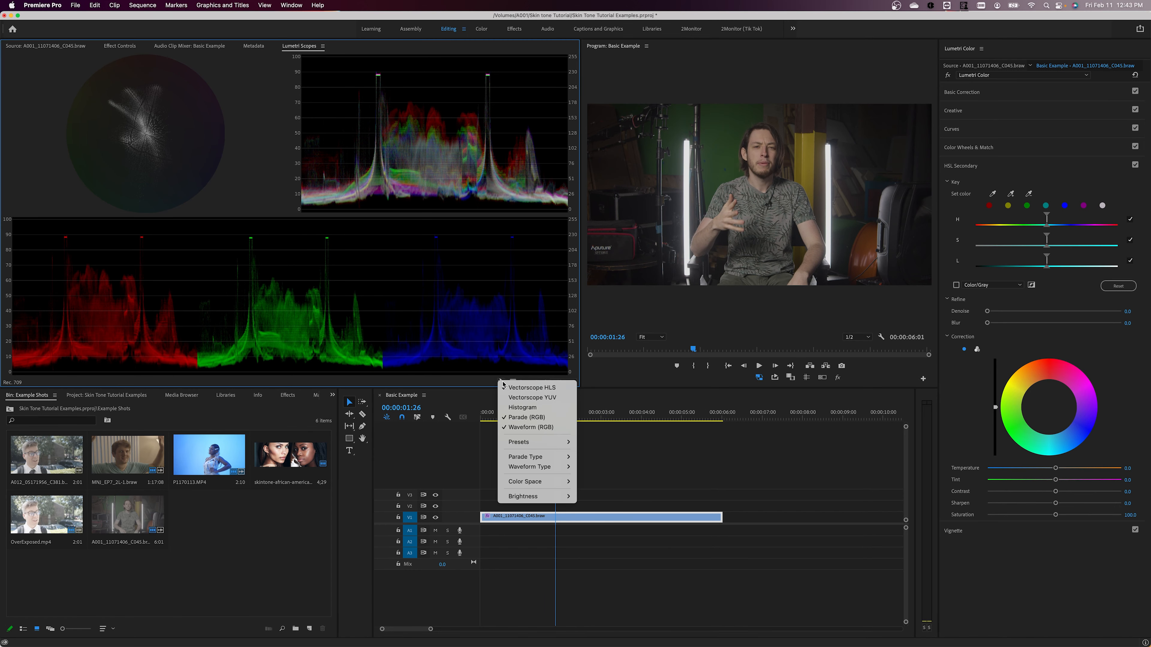
- Show the Vectorscope YUV and briefly preview the skin key as a gray matte
left_click(533, 388)
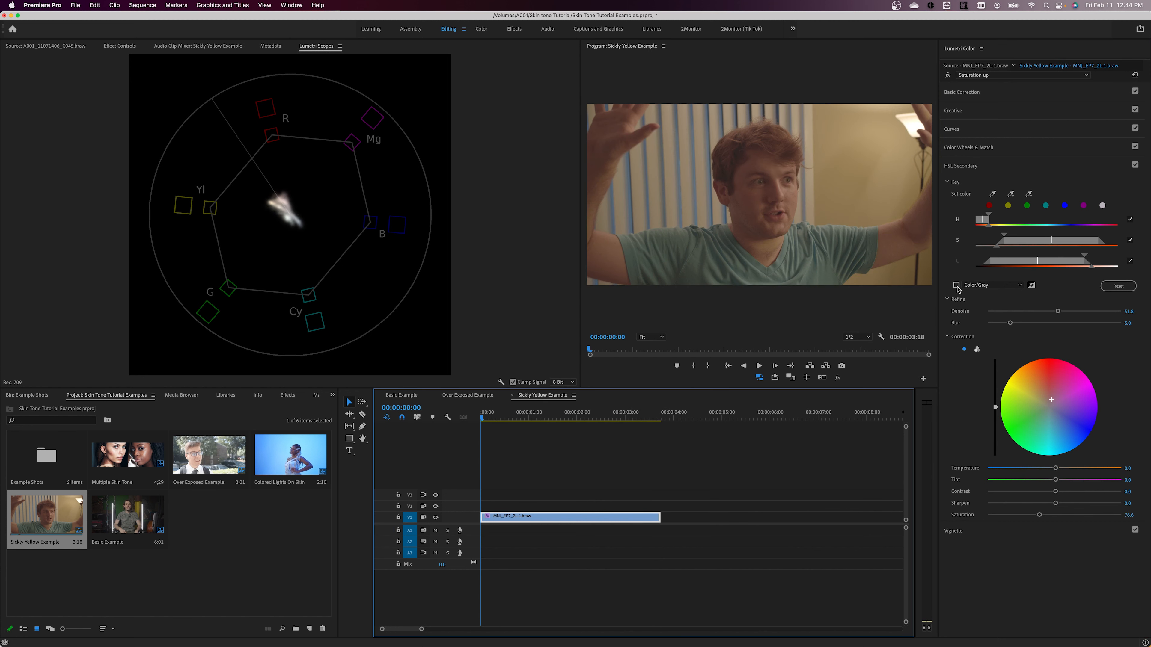
left_click(958, 284)
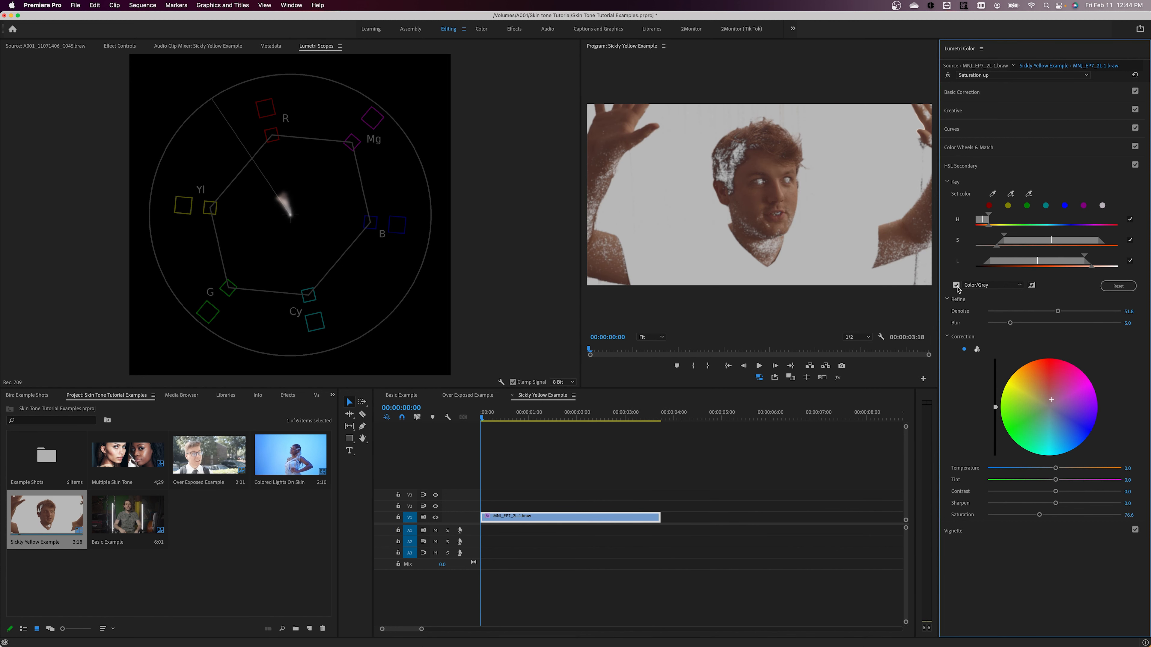
left_click(957, 284)
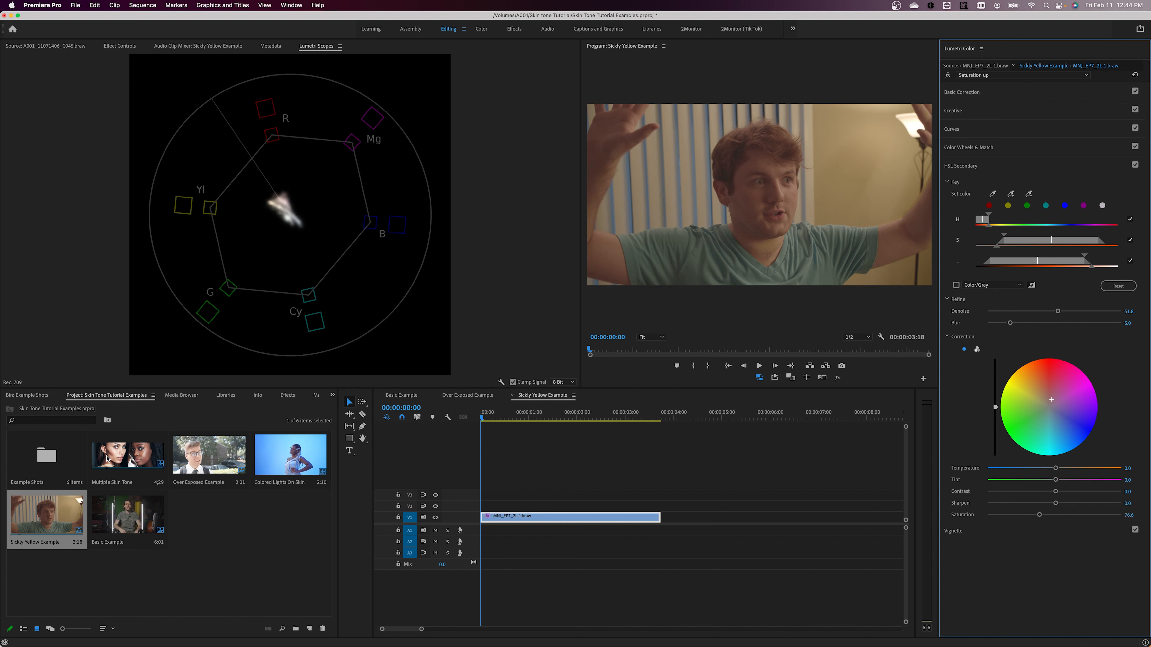
- Open the Multiple Skin Tone sequence and make both portrait tracks visible
double_click(127, 454)
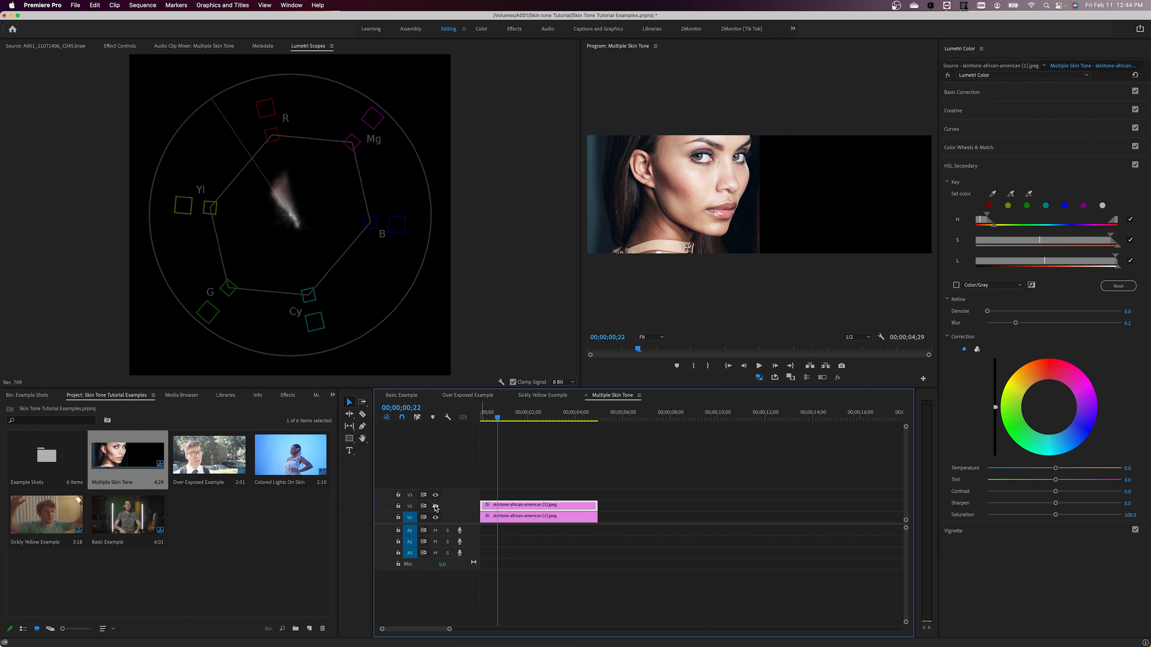
left_click(434, 504)
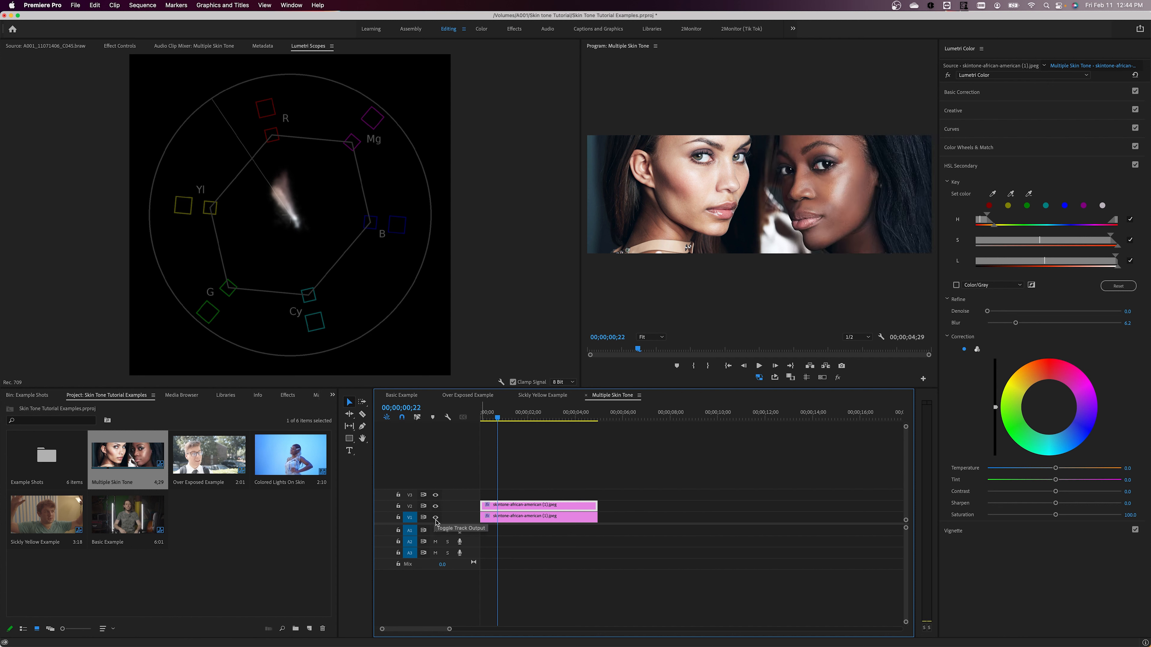
left_click(435, 507)
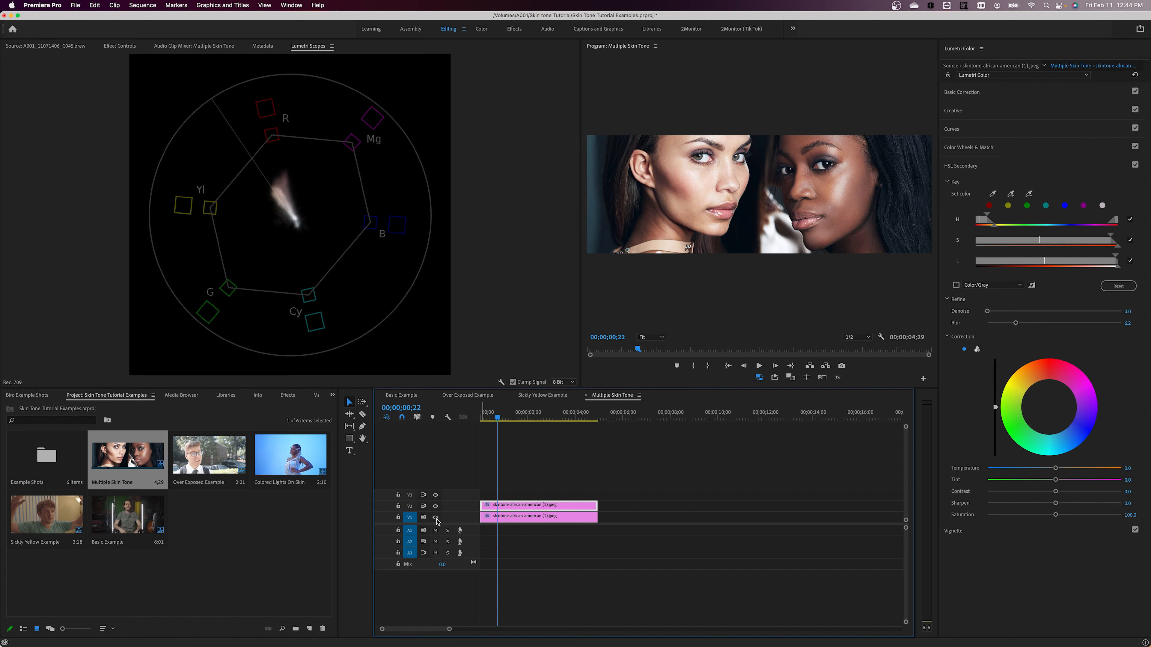
mouse_move(905, 311)
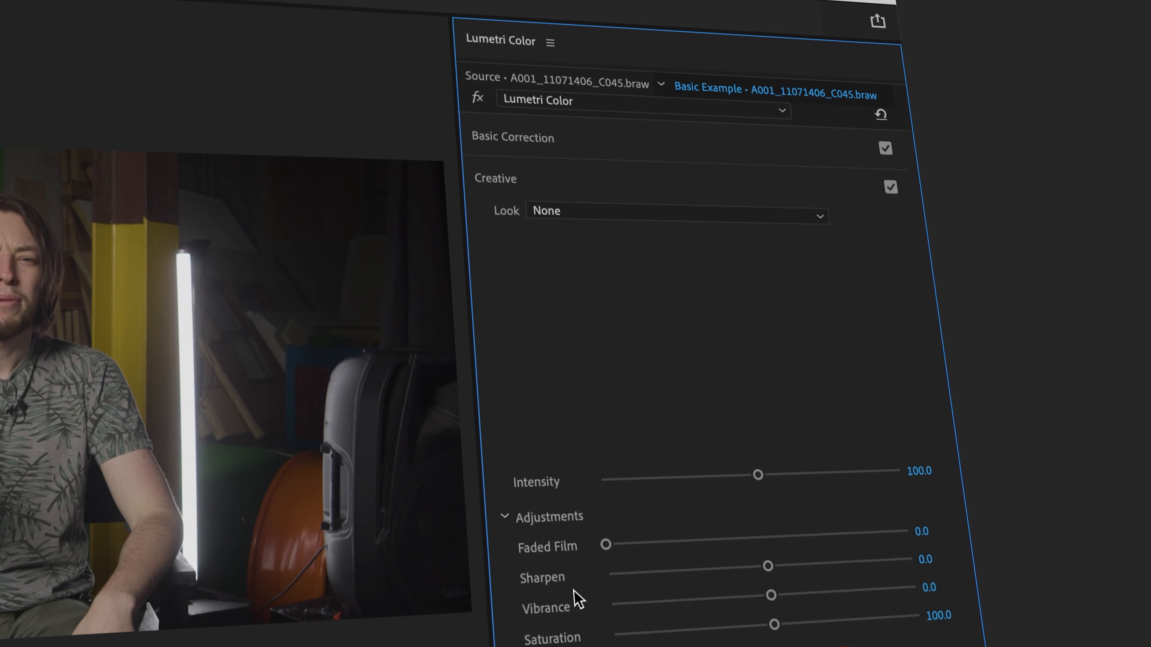
- Scroll down to HSL Secondary on Basic Example and reset the keyed area's Tint to neutral
scroll("down", 3)
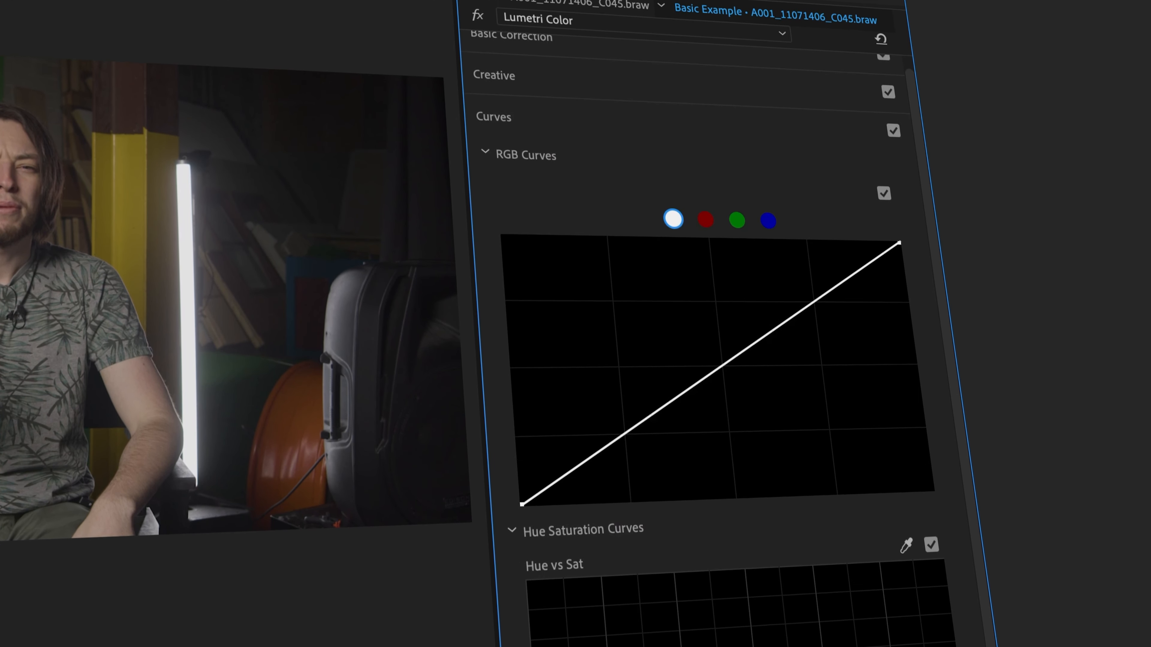
scroll("down", 3)
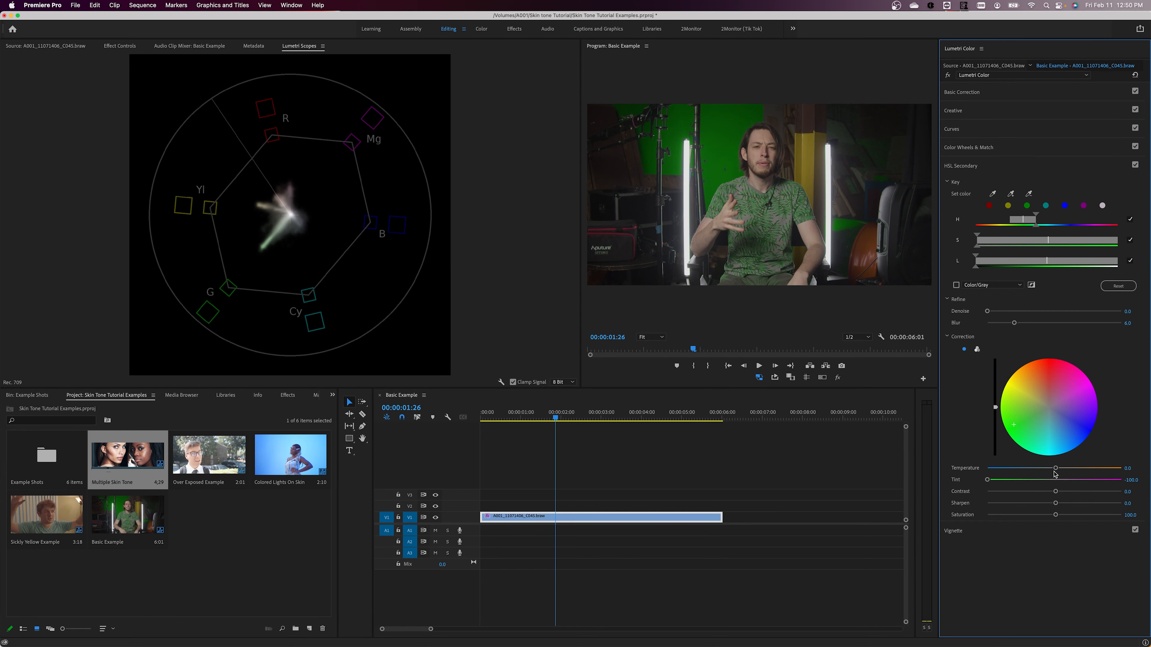
left_click_drag(1055, 491, 1001, 491)
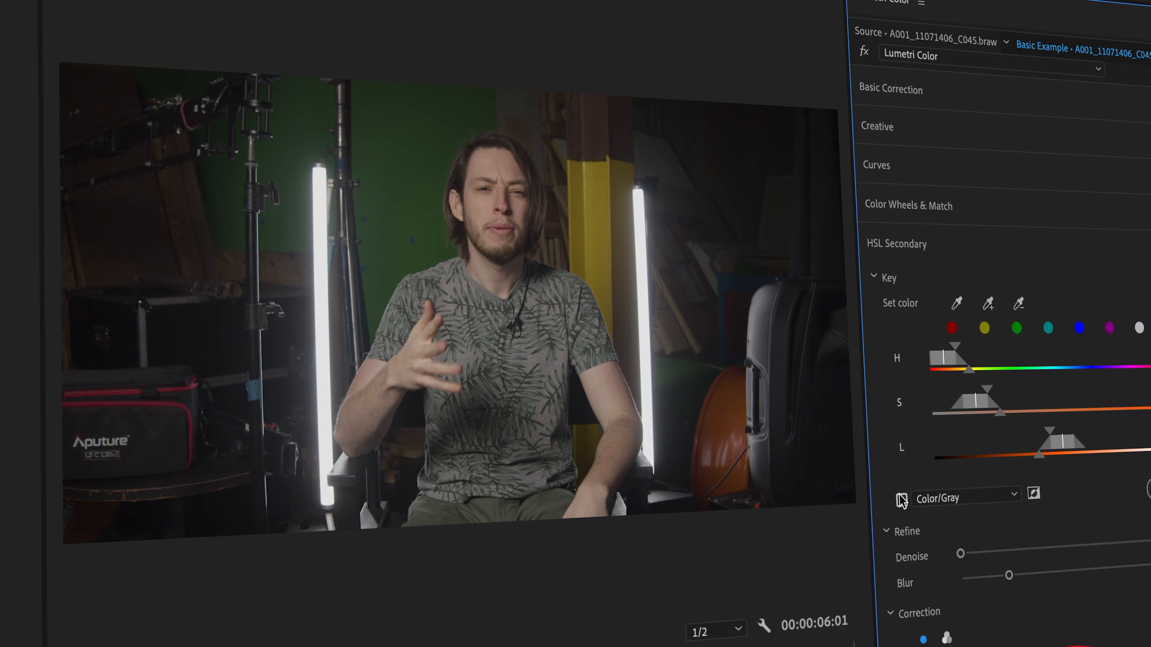
- Preview the key as a gray matte, narrow it to skin only, and set Blur 4.8 and Denoise 10
left_click(885, 494)
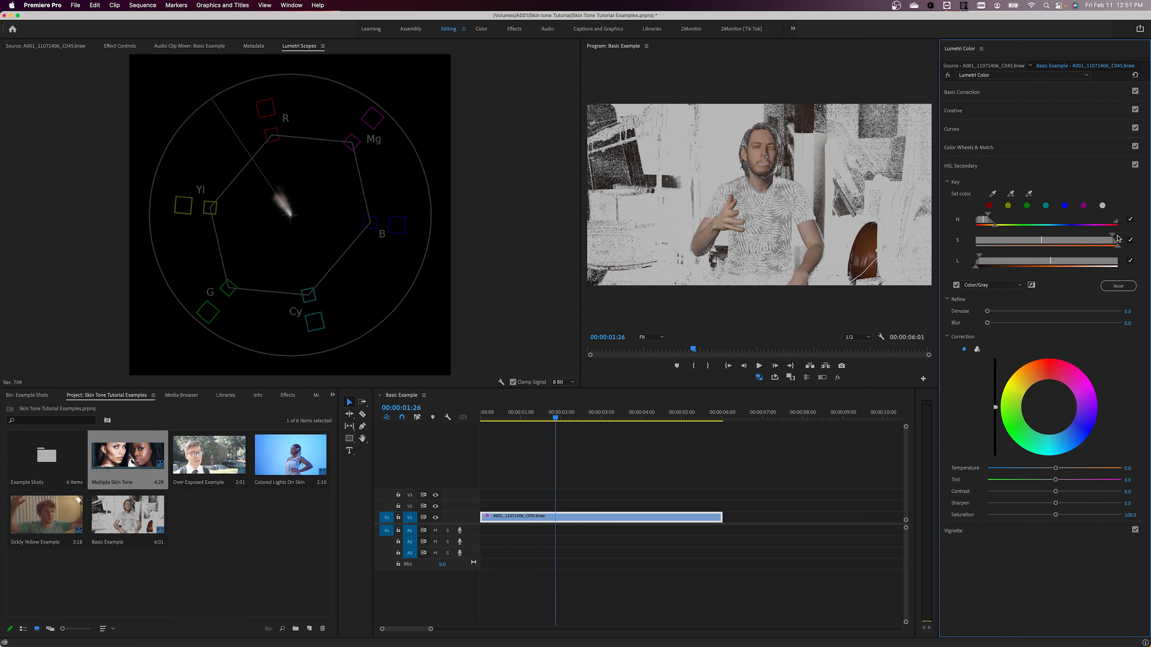
left_click_drag(1115, 239, 1089, 239)
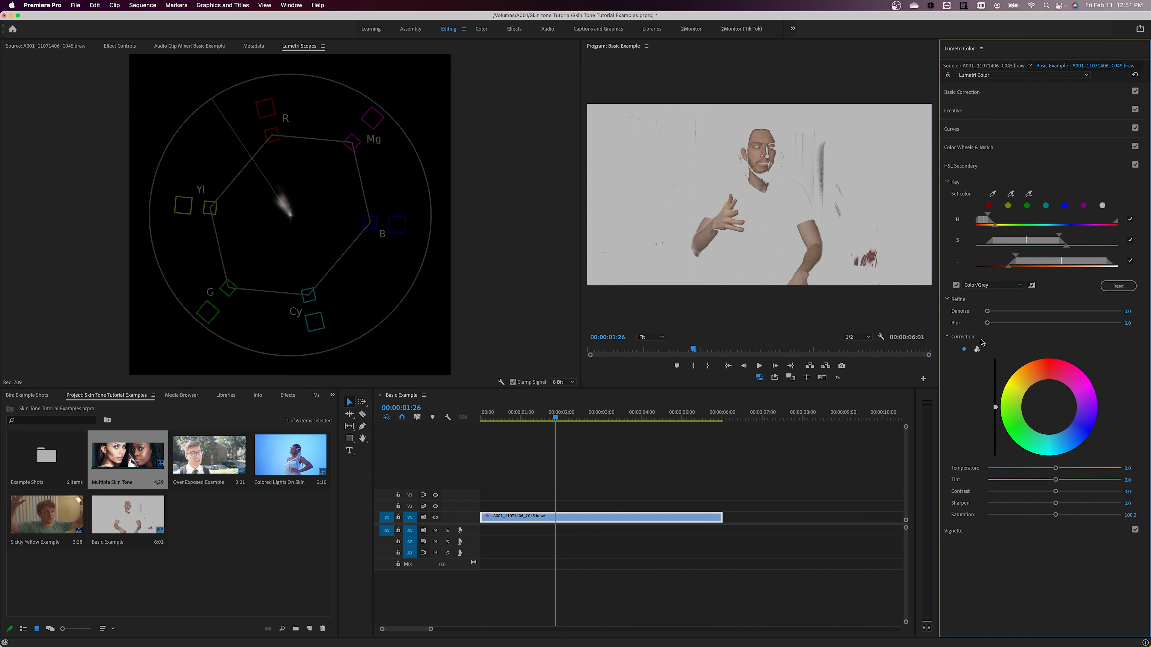
left_click_drag(987, 323, 1008, 323)
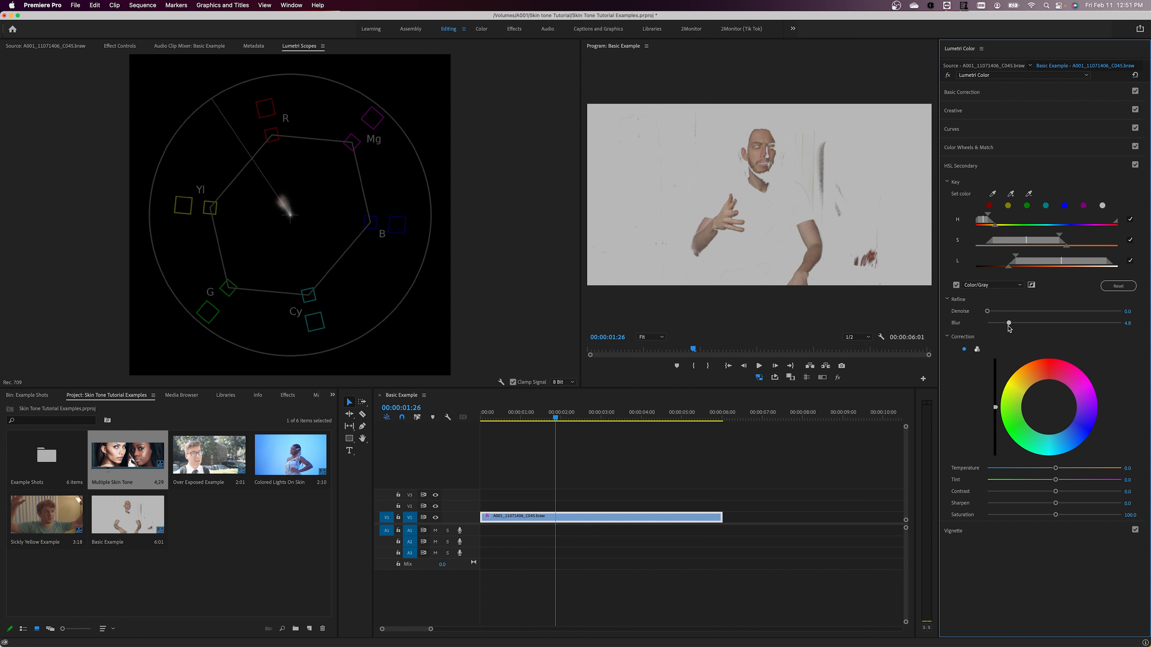
left_click_drag(987, 311, 990, 311)
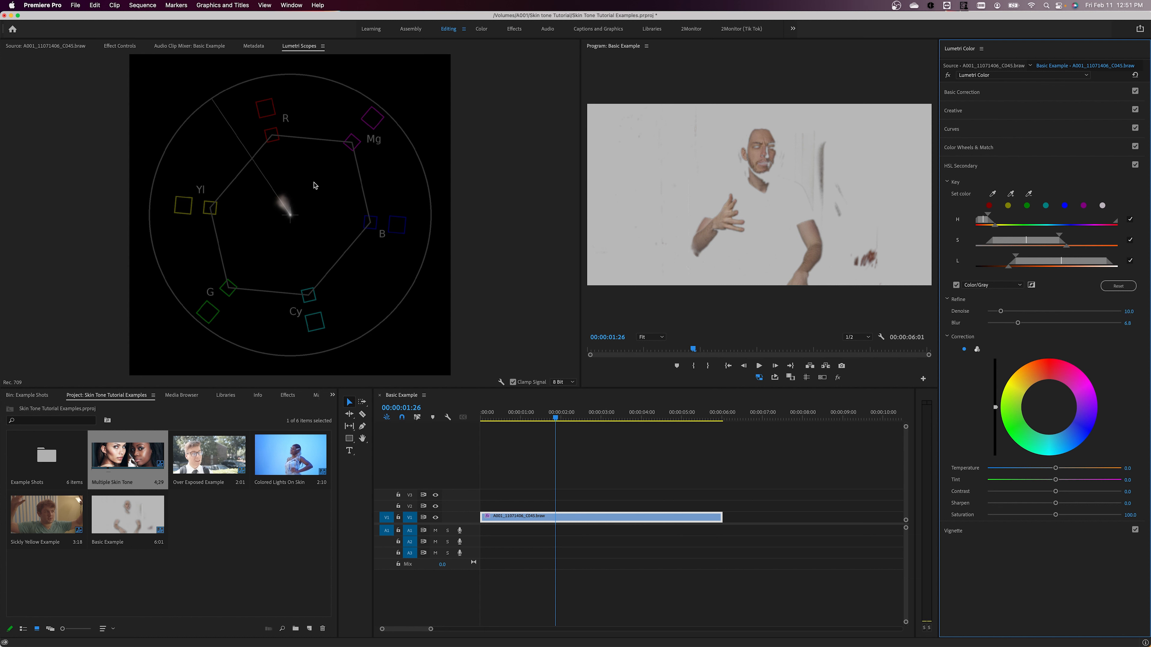
mouse_move(595, 320)
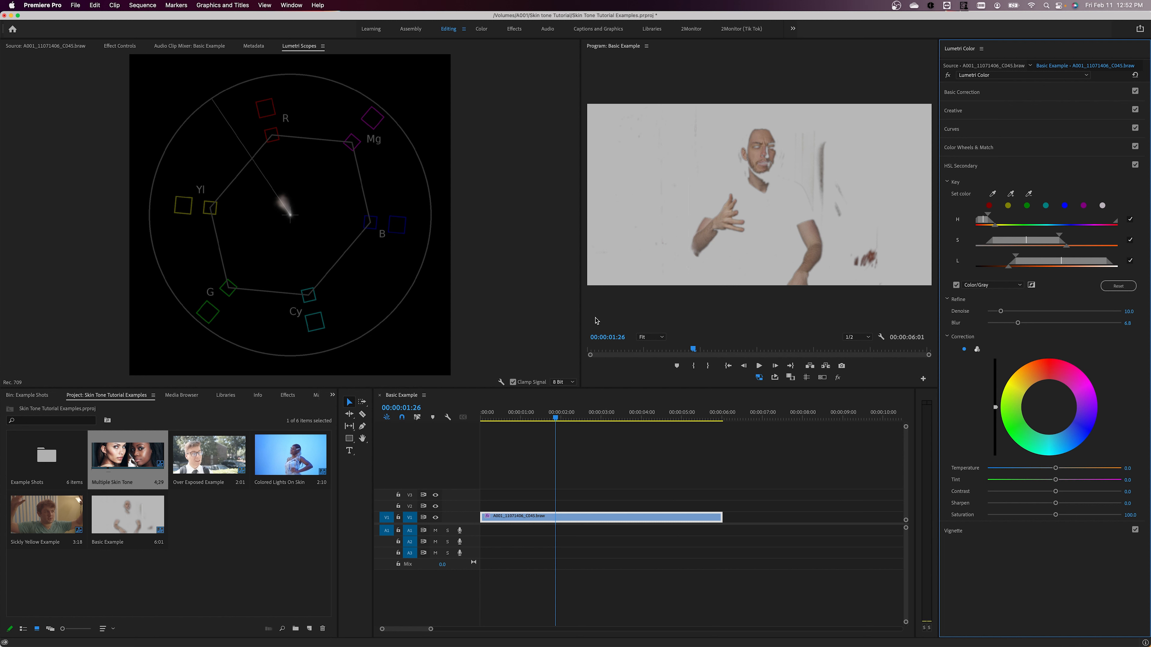
- Warm the keyed skin tones, lower their saturation to 85, and turn off the gray matte preview
left_click_drag(1053, 468, 1066, 468)
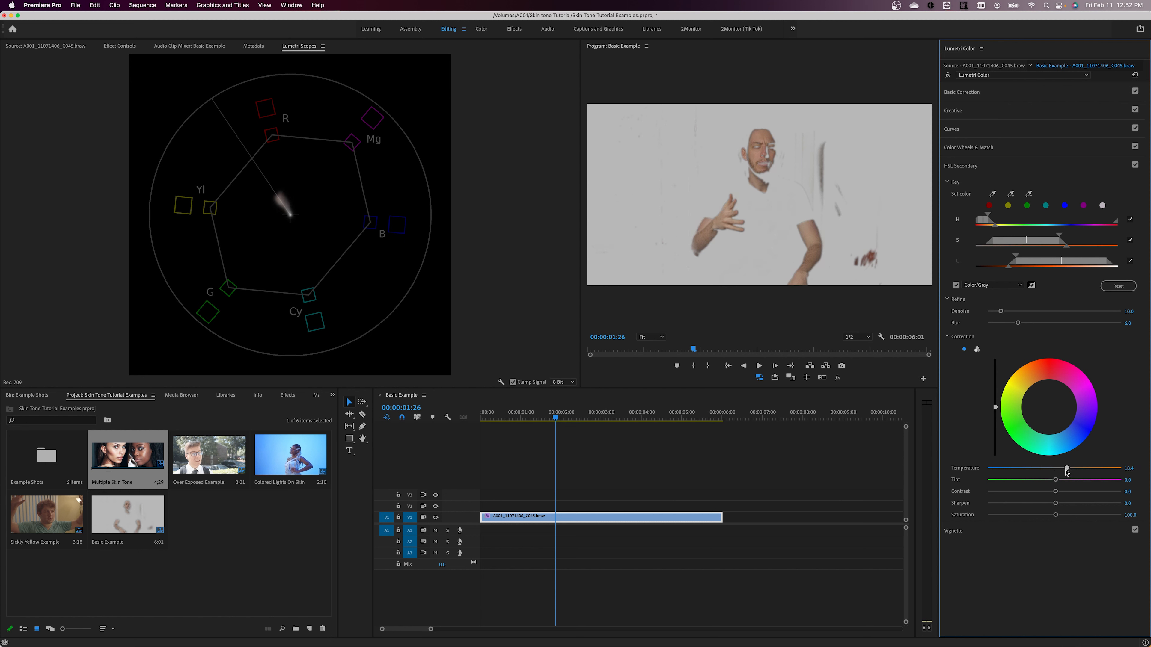
left_click_drag(1066, 468, 1070, 468)
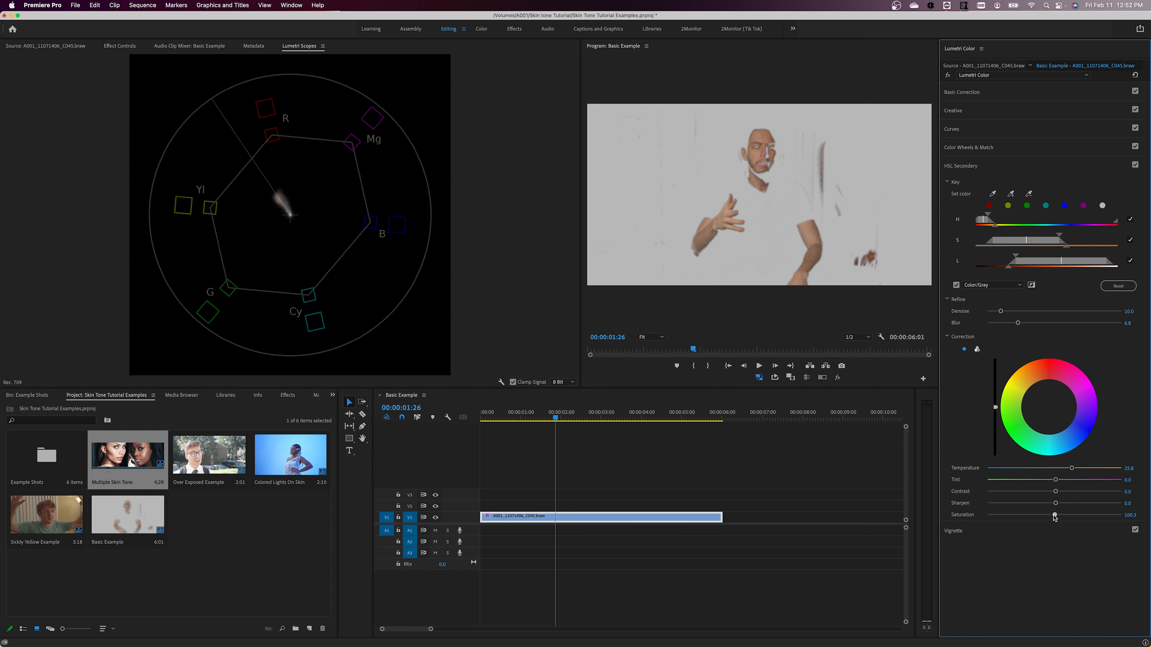
left_click_drag(1055, 516, 1053, 516)
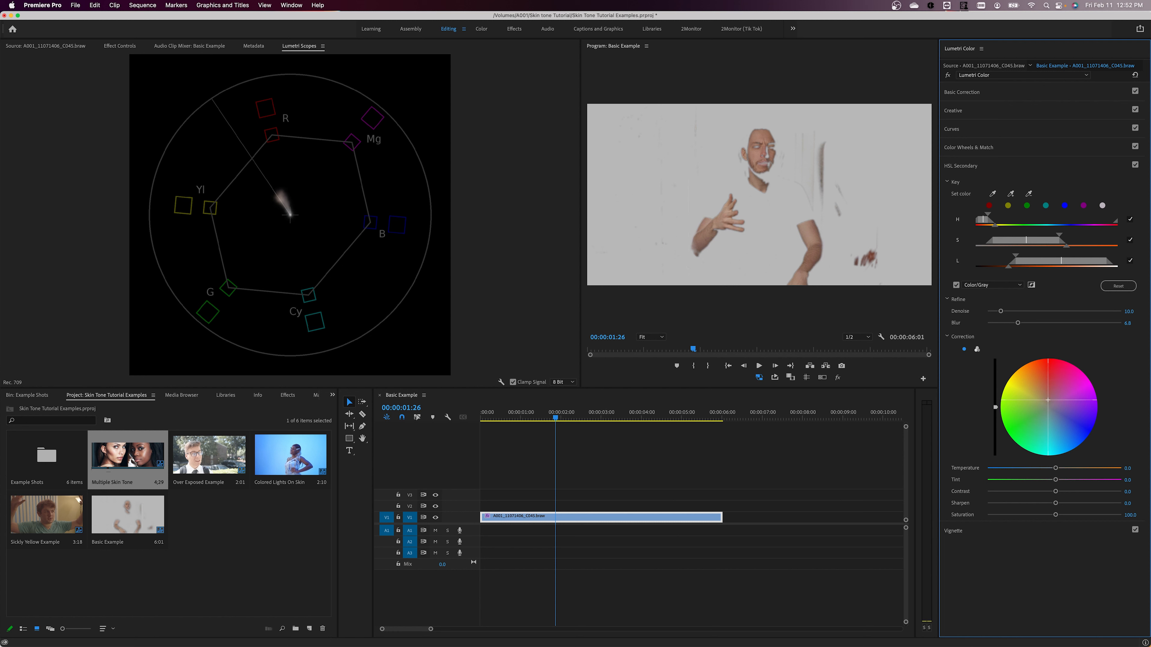
left_click_drag(1047, 401, 1047, 398)
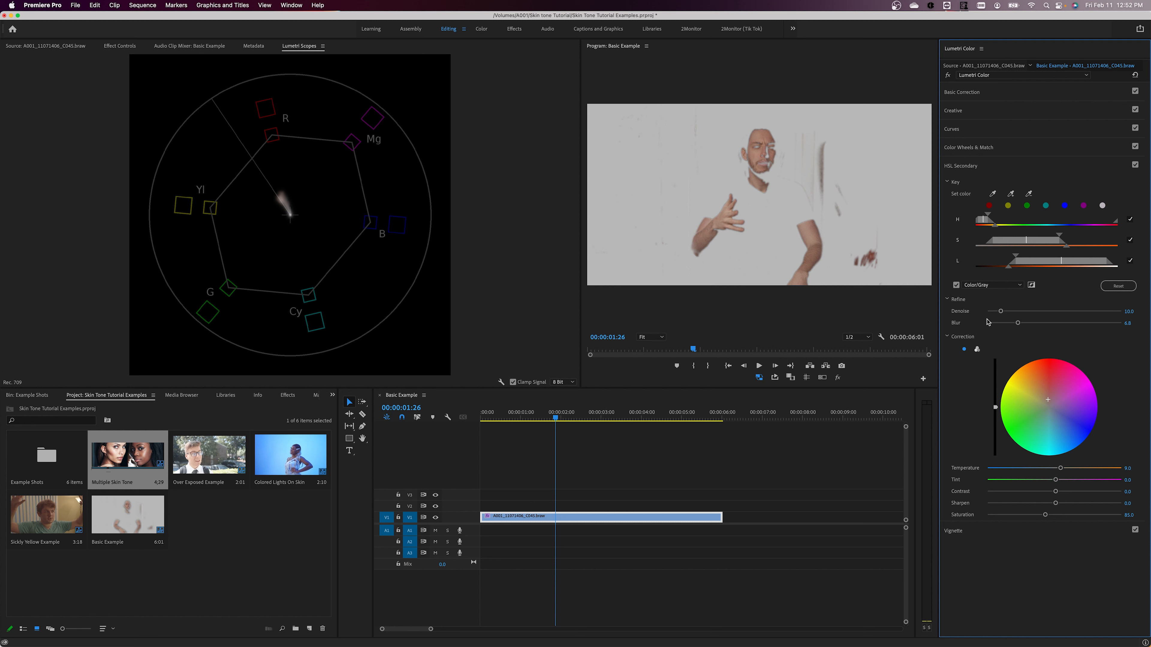
mouse_move(957, 287)
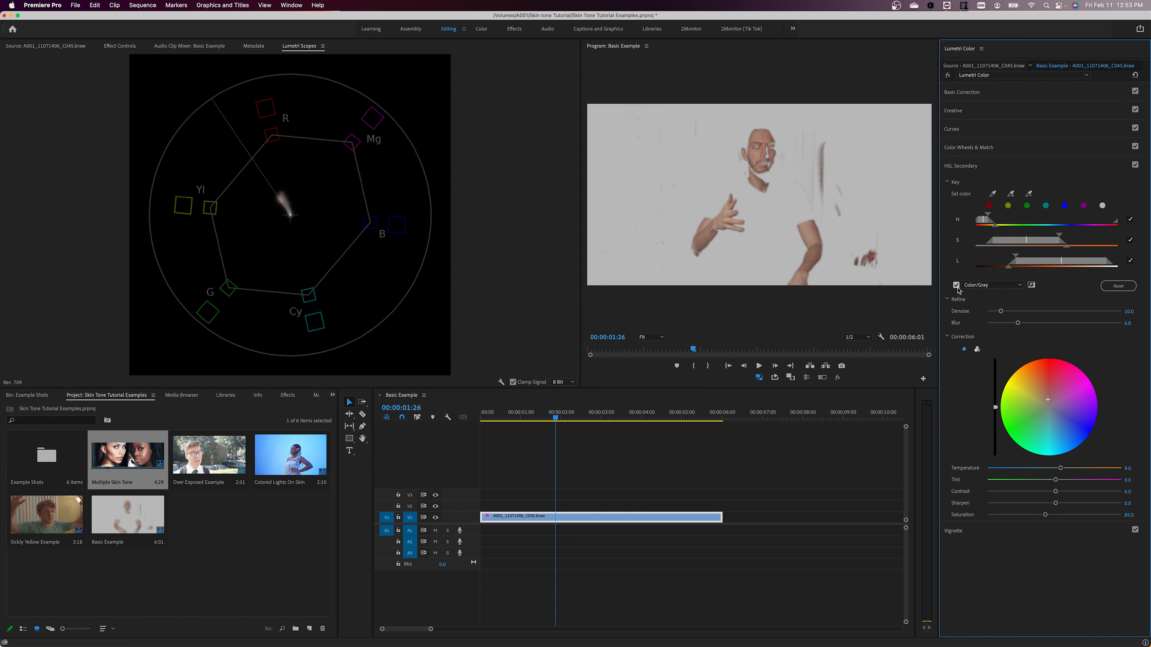
left_click(955, 285)
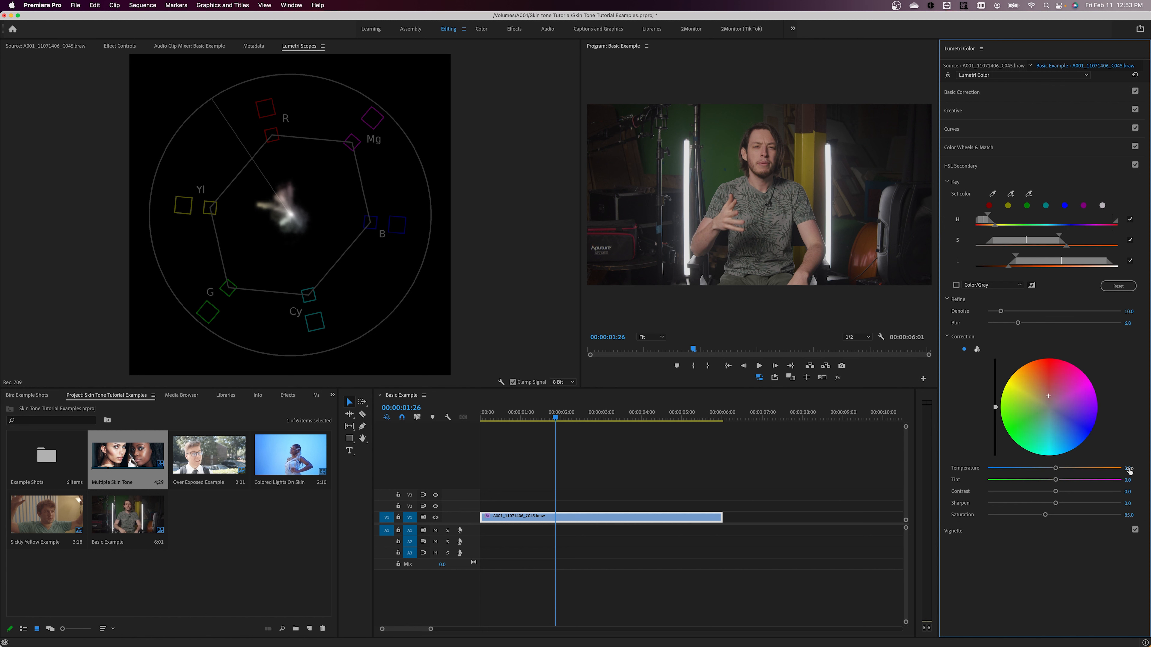
- Expand Basic Correction and return the clip's White Balance Temperature to 0.0 after testing warmer
left_click(1131, 468)
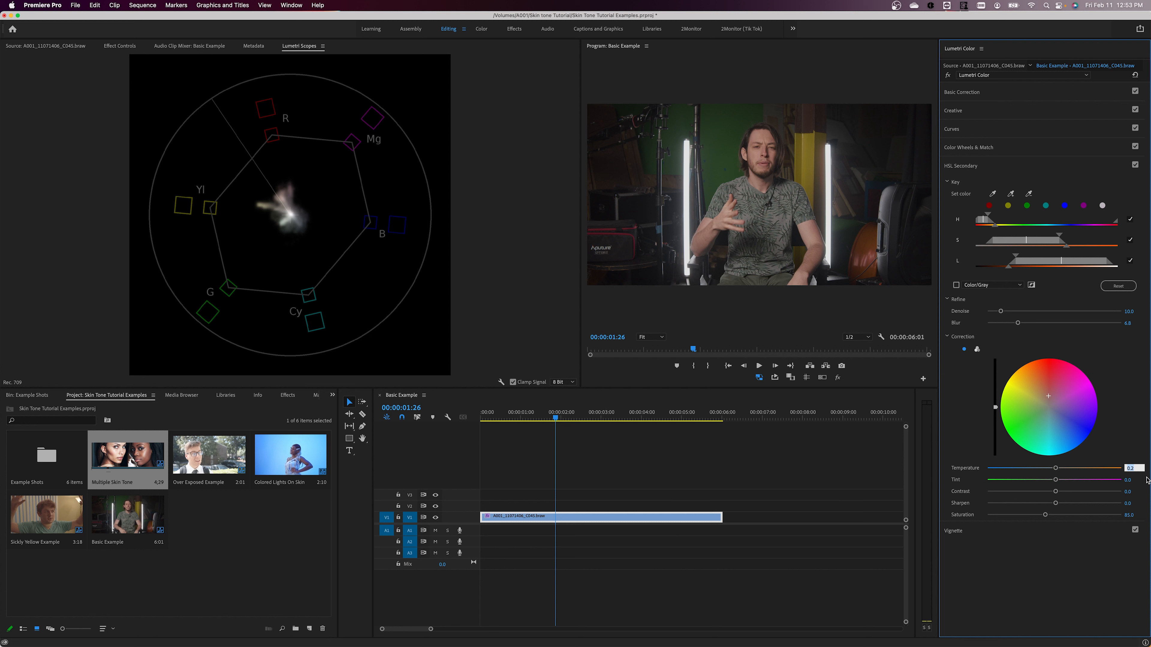
left_click(962, 92)
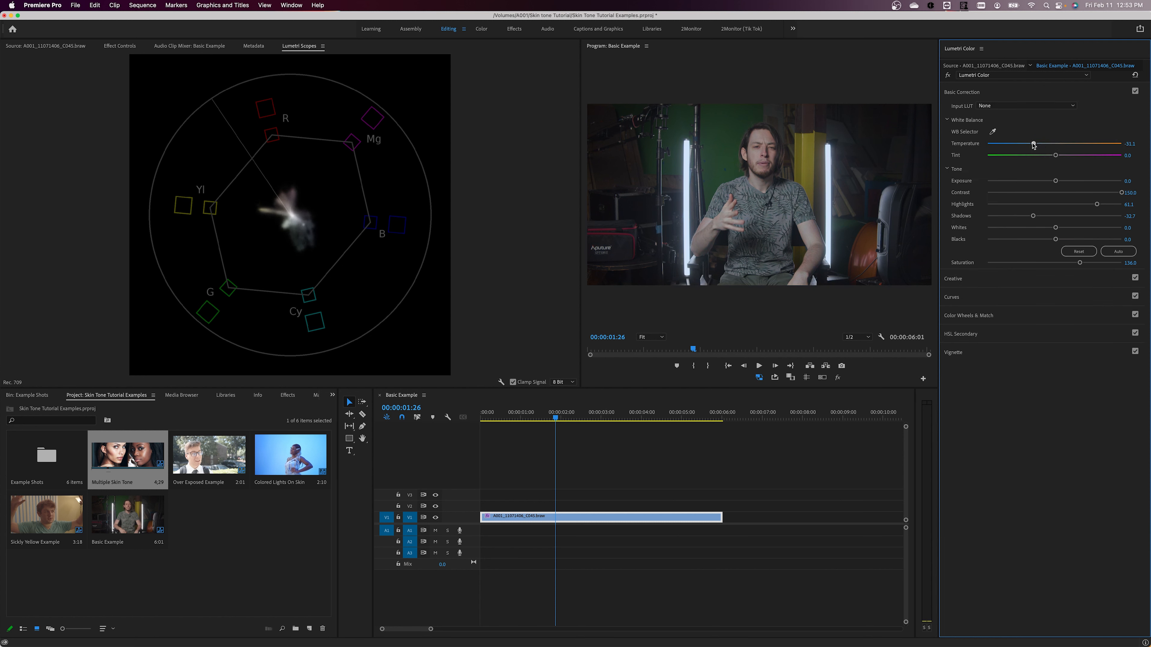
left_click_drag(1034, 144, 1060, 144)
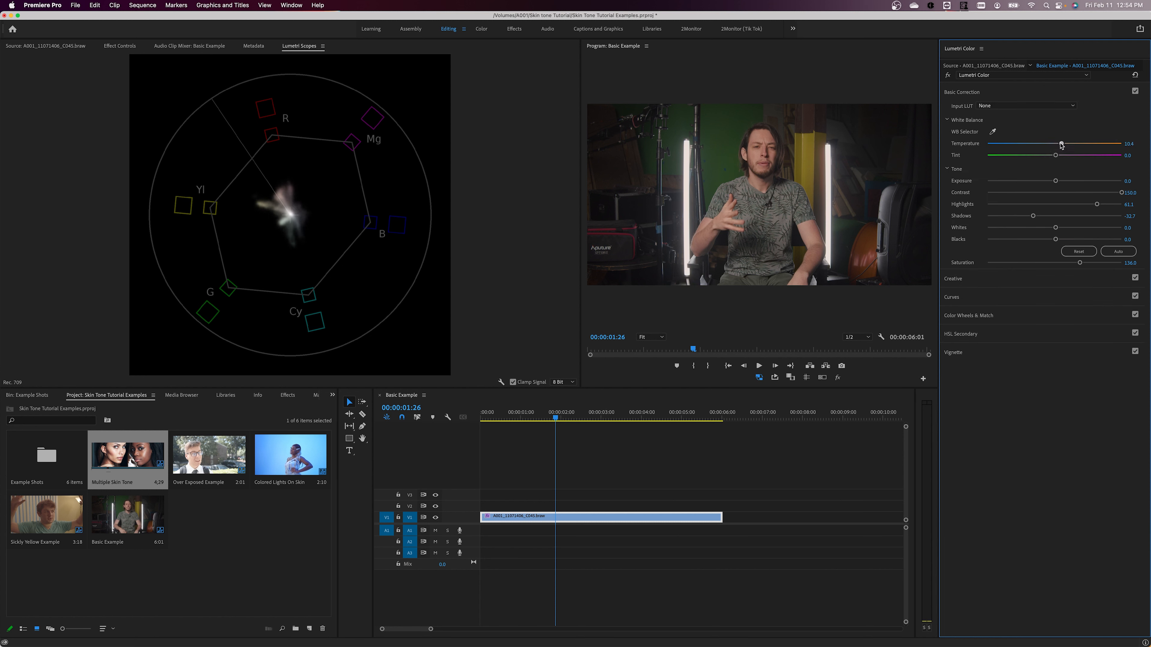
left_click_drag(1060, 143, 1034, 143)
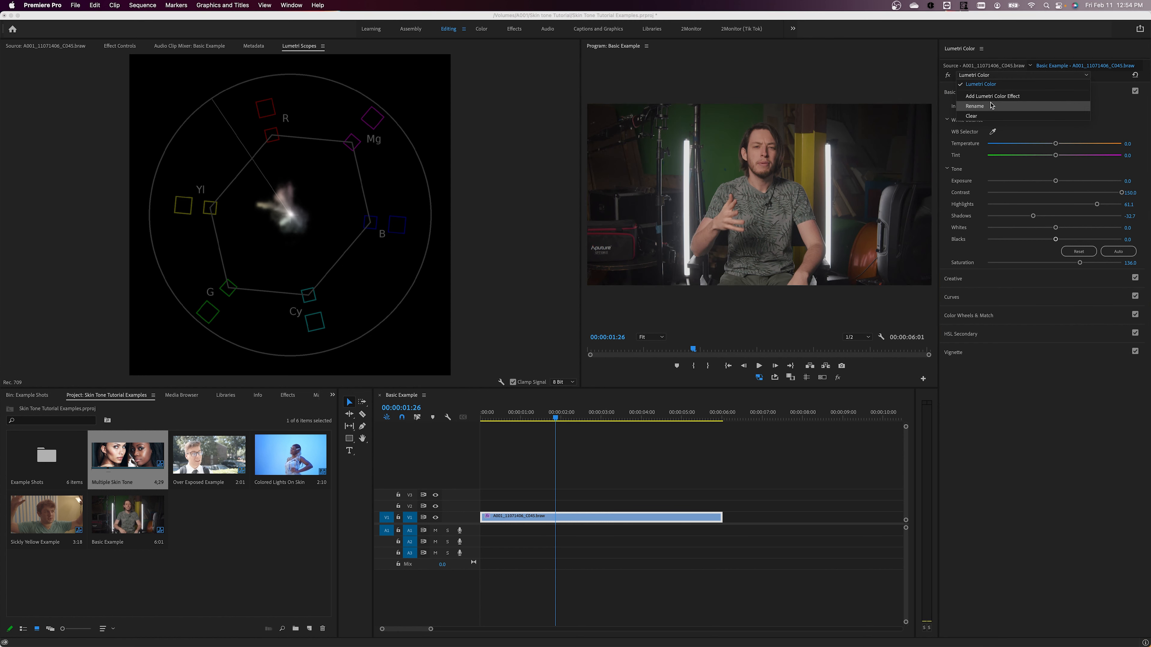
- Rename the Lumetri Color effect to 'Skin Tone Fix'
left_click(974, 105)
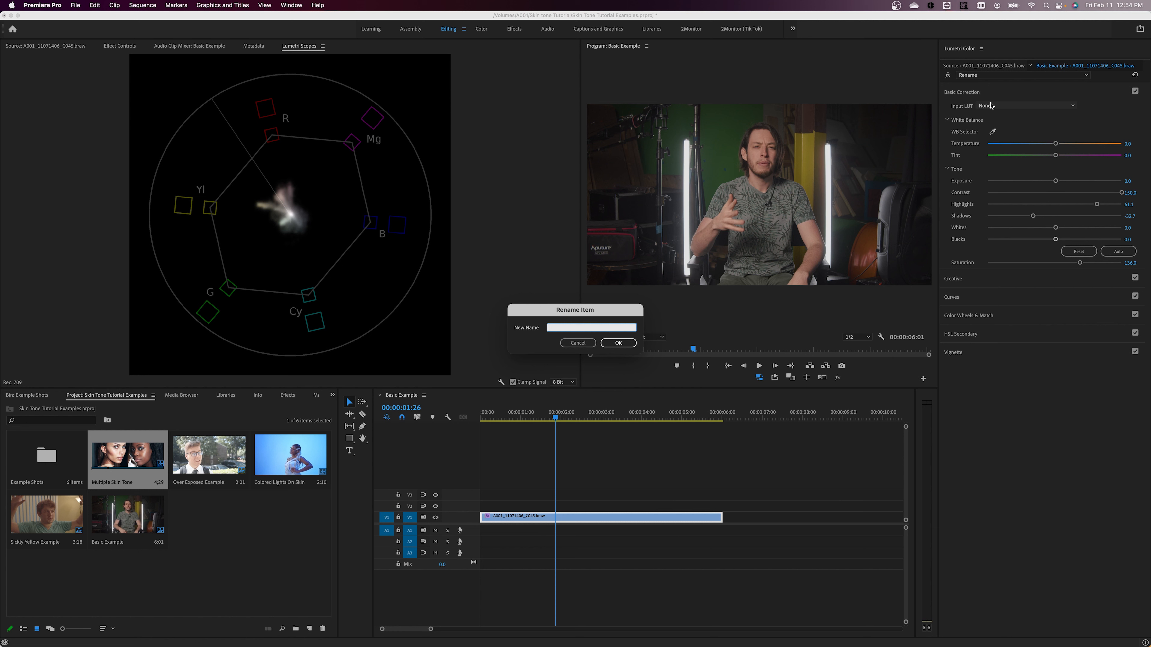
type("Skin Tone Fix")
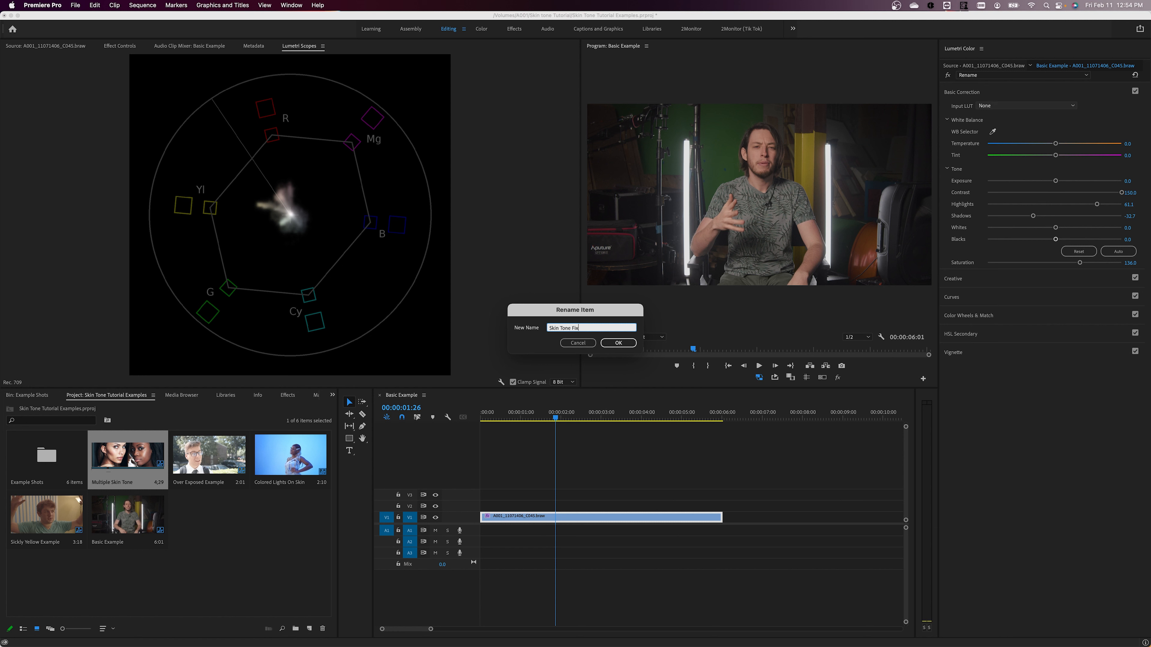
left_click(617, 343)
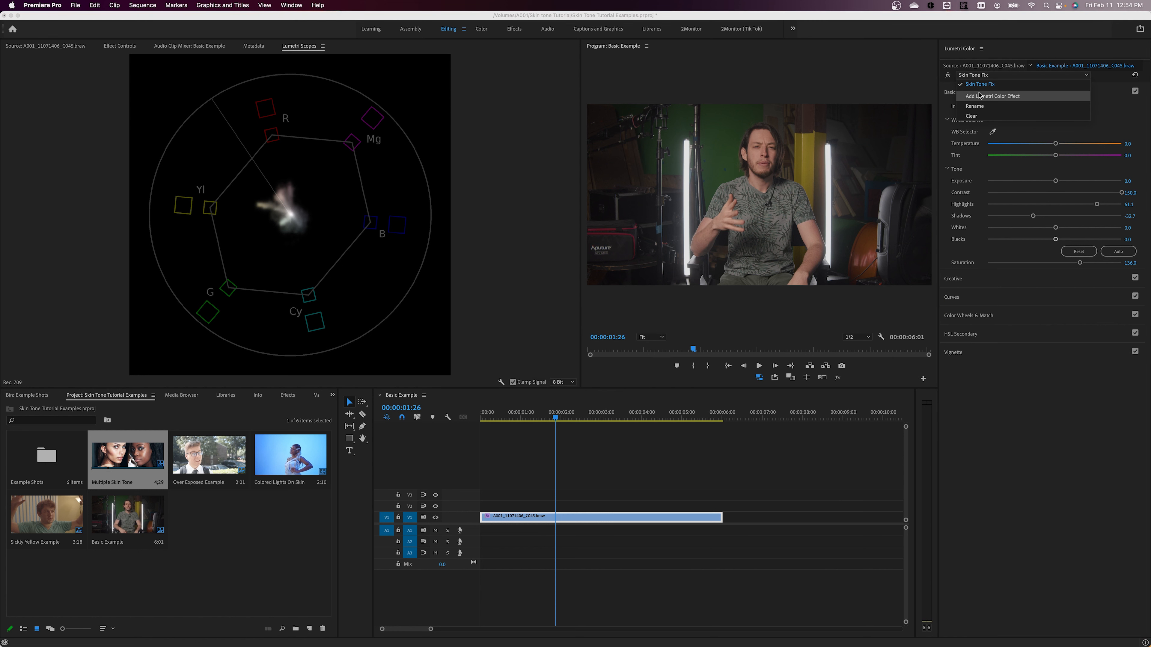